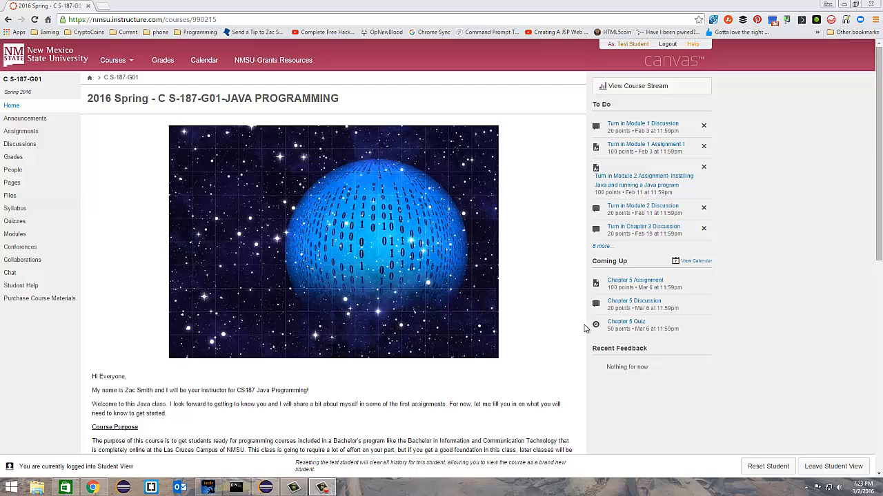
mouse_move(579, 328)
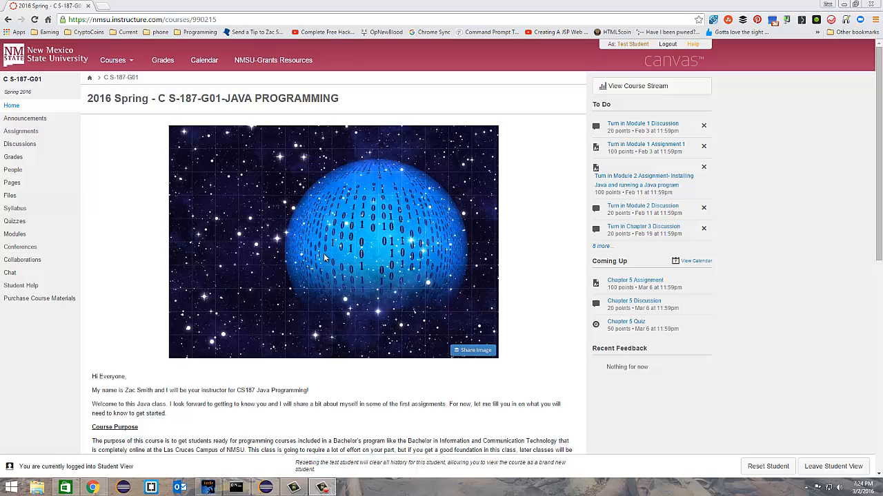
mouse_move(99, 171)
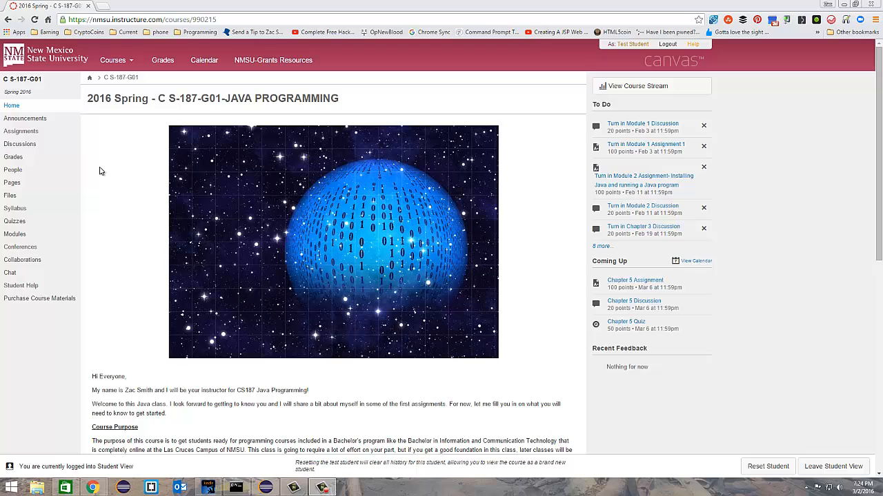
Step: Go to the course's Assignments list and bring up the Chapter 4 Assignment page
click(21, 131)
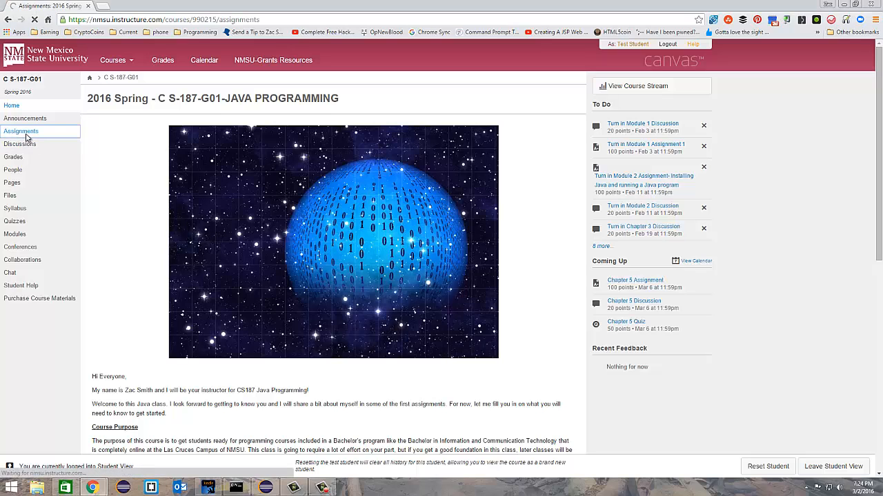
click(20, 131)
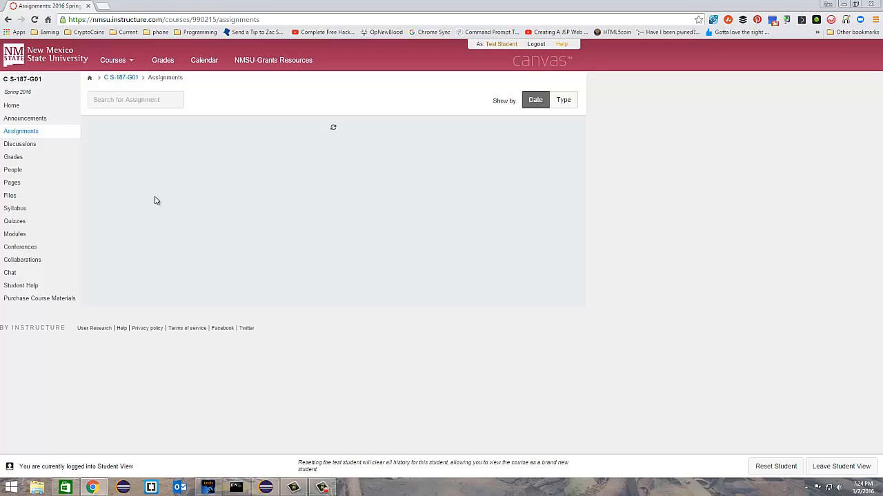
mouse_move(171, 200)
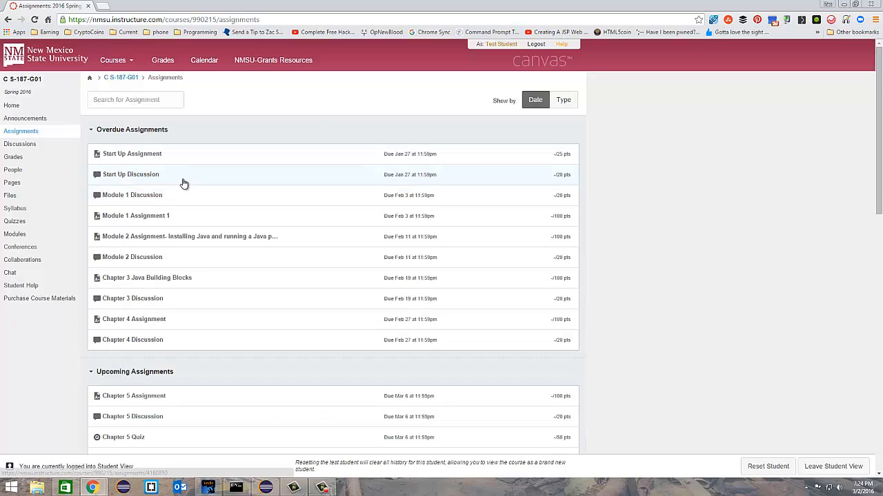
mouse_move(140, 322)
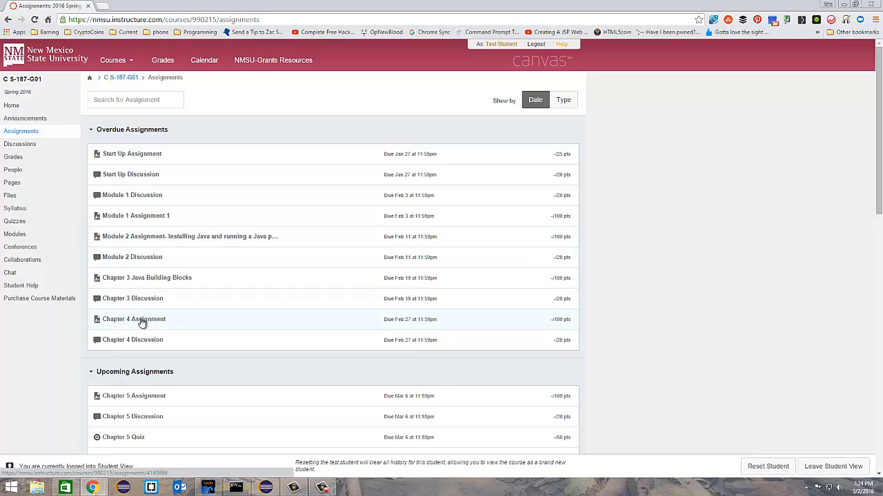
click(134, 320)
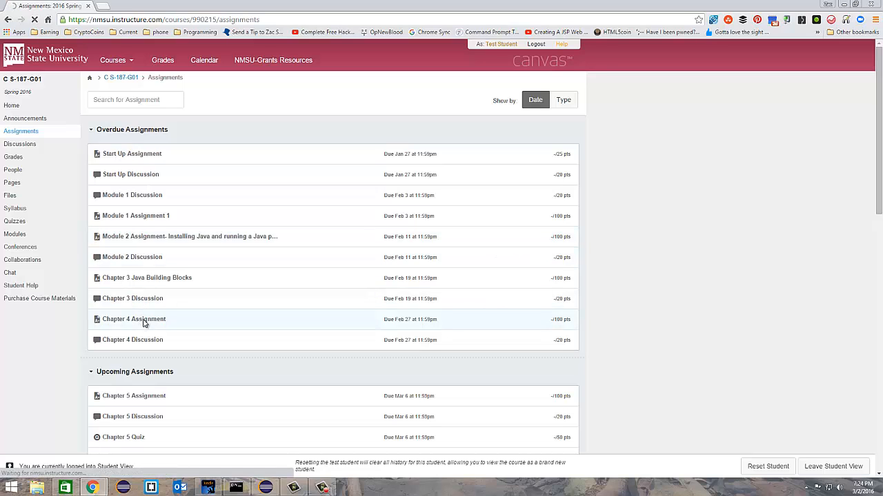
click(134, 319)
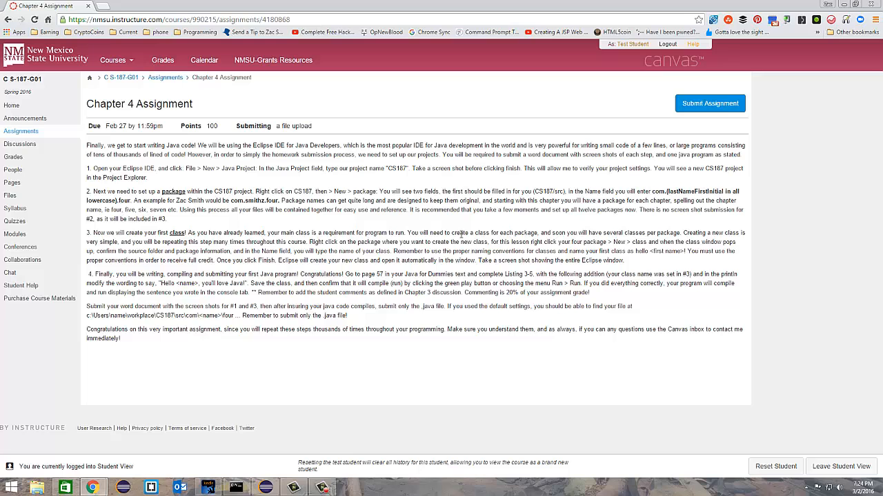
Step: Start a file-upload submission and bring up the file chooser
click(709, 102)
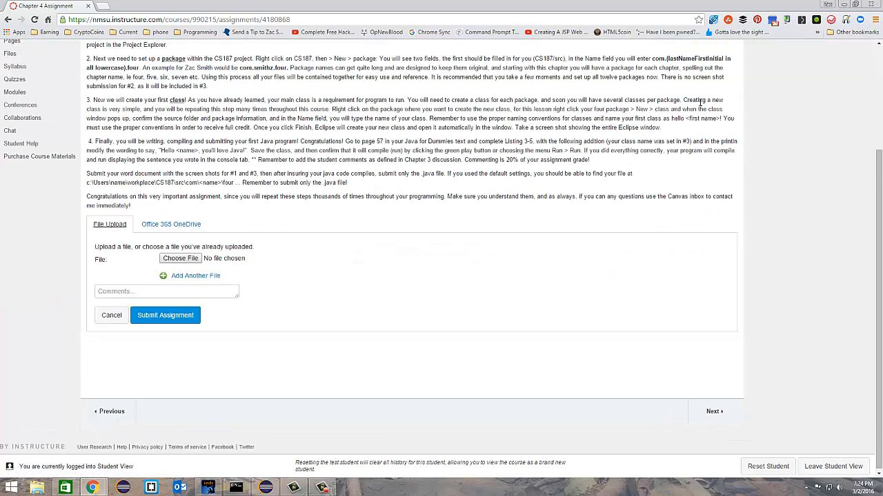
click(179, 259)
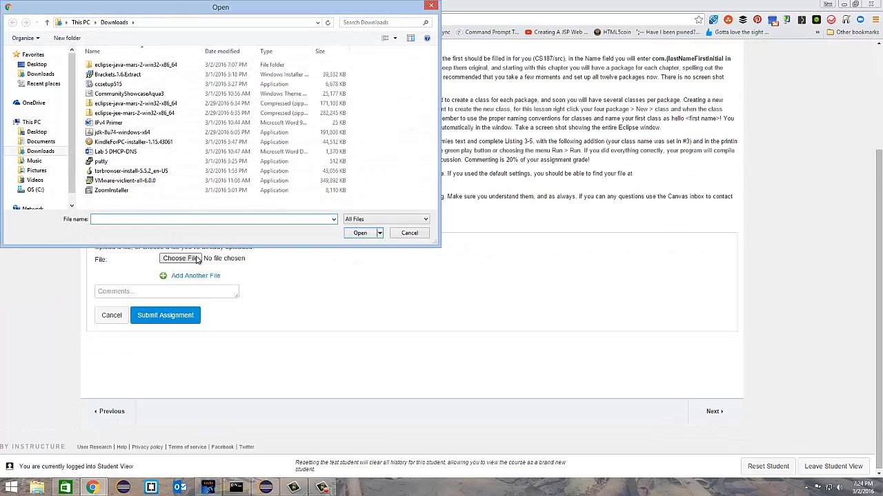
Step: Navigate from the C drive through Users and the home folder into the workspace folder
click(36, 190)
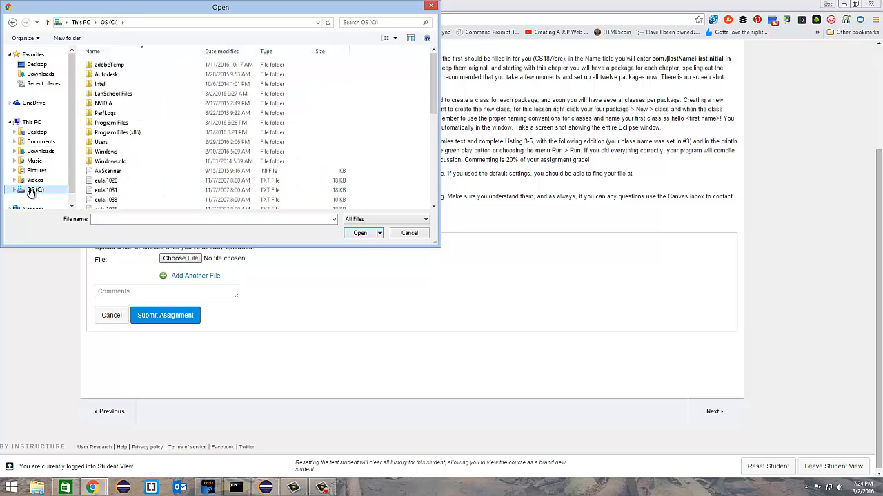
click(111, 160)
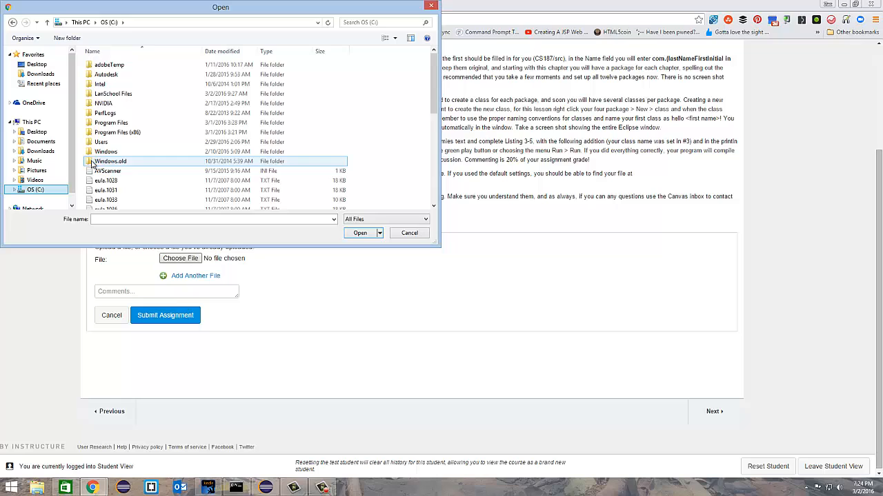
click(102, 141)
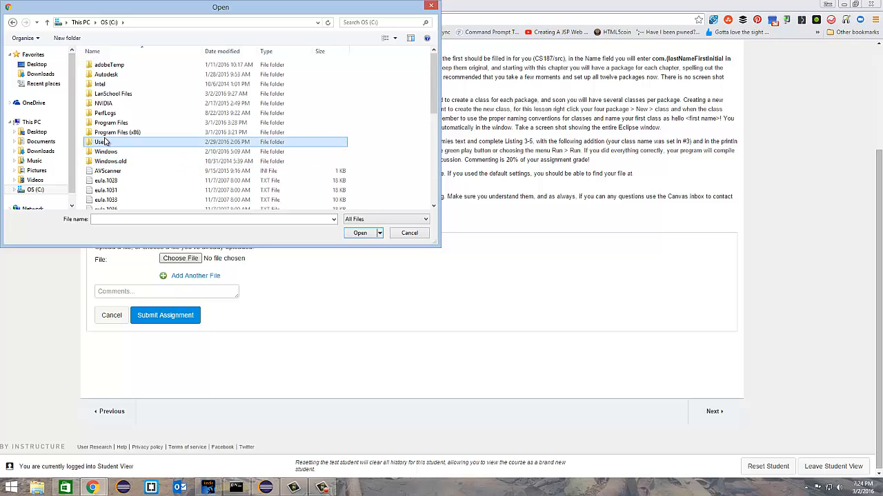
double_click(102, 141)
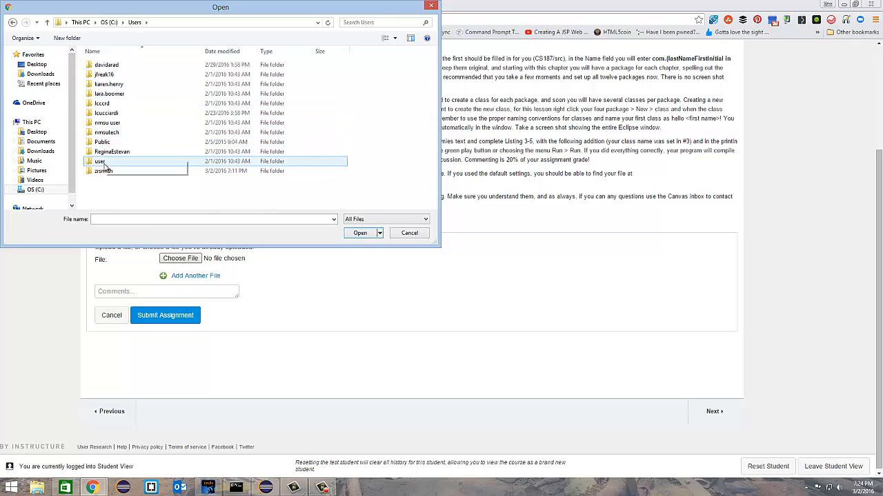
double_click(102, 171)
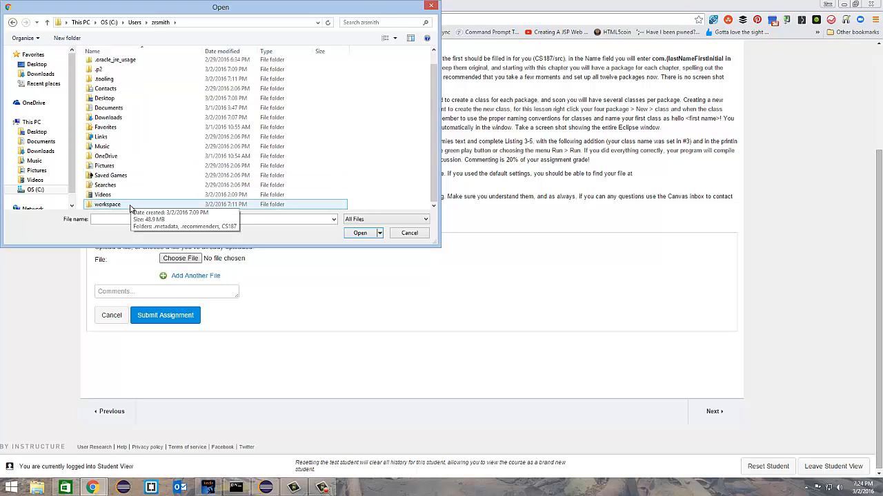
double_click(107, 204)
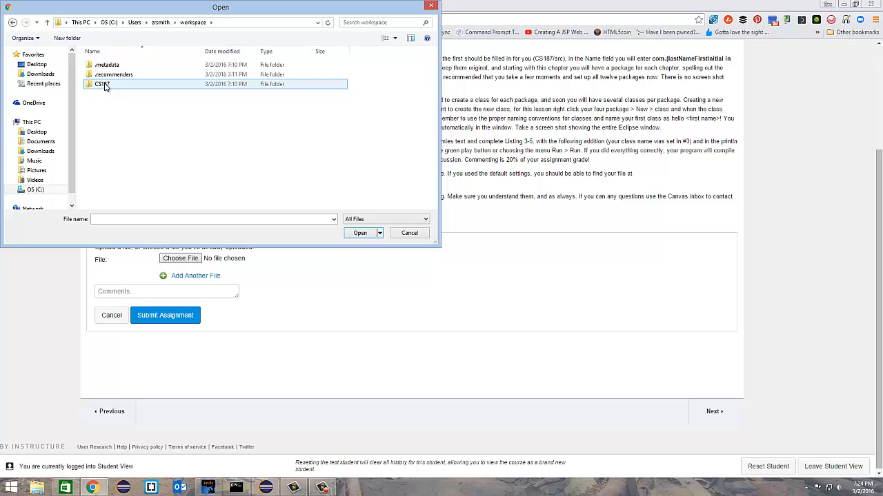
Step: Drill into the CS187 project's com package folders down to the four package folder
double_click(102, 84)
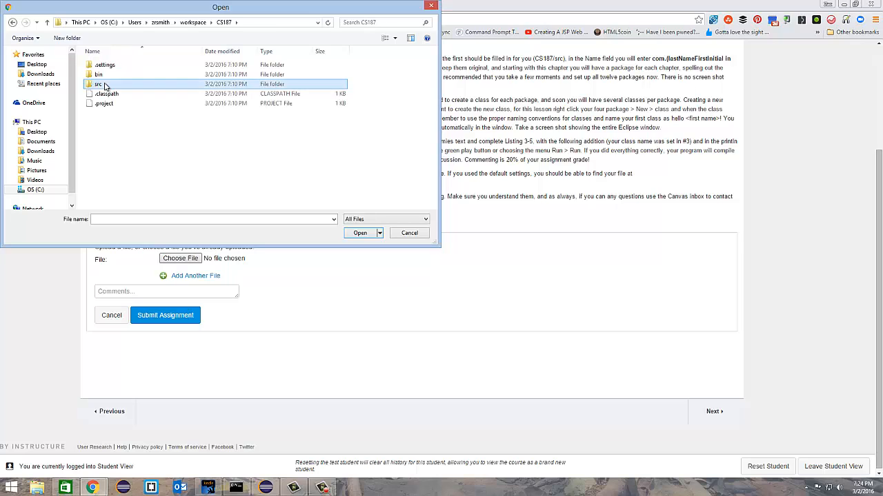
double_click(99, 84)
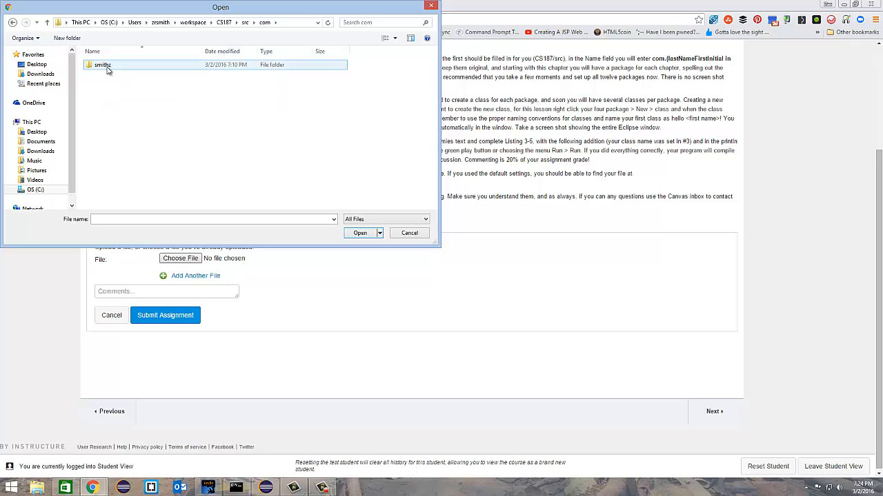
double_click(102, 65)
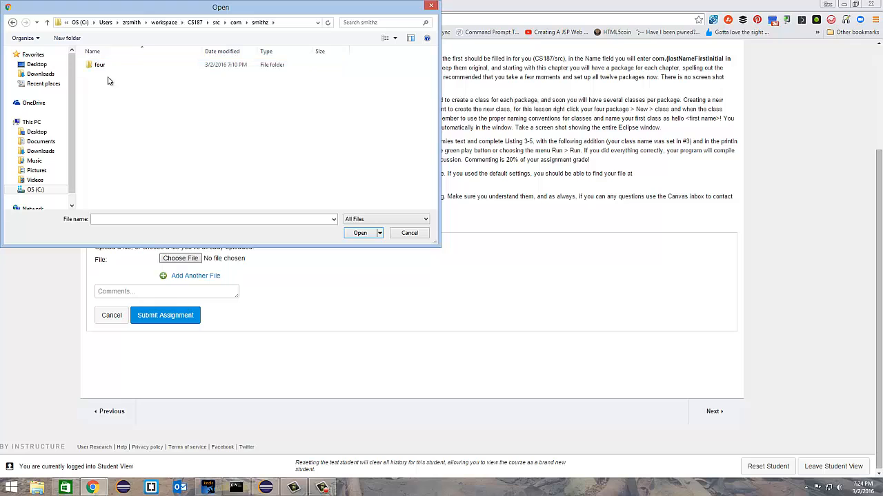
click(99, 65)
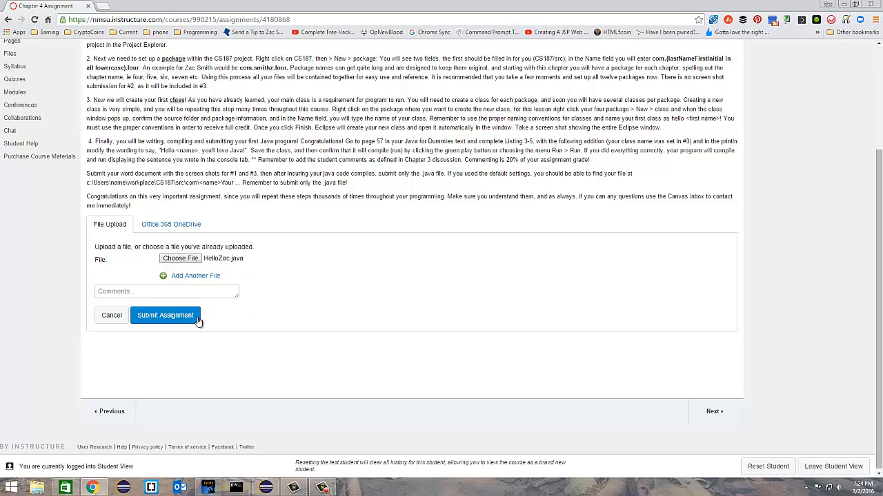
Step: Submit the Chapter 4 Assignment with HelloZac.java attached
click(166, 314)
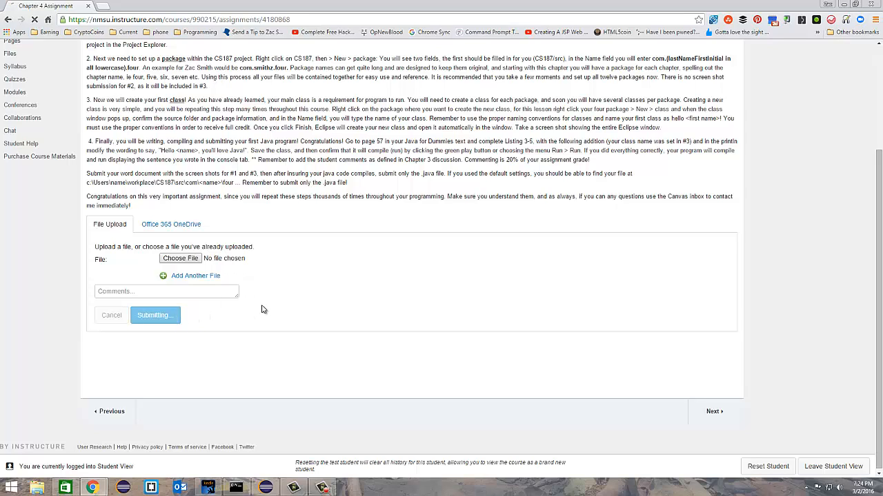
click(154, 315)
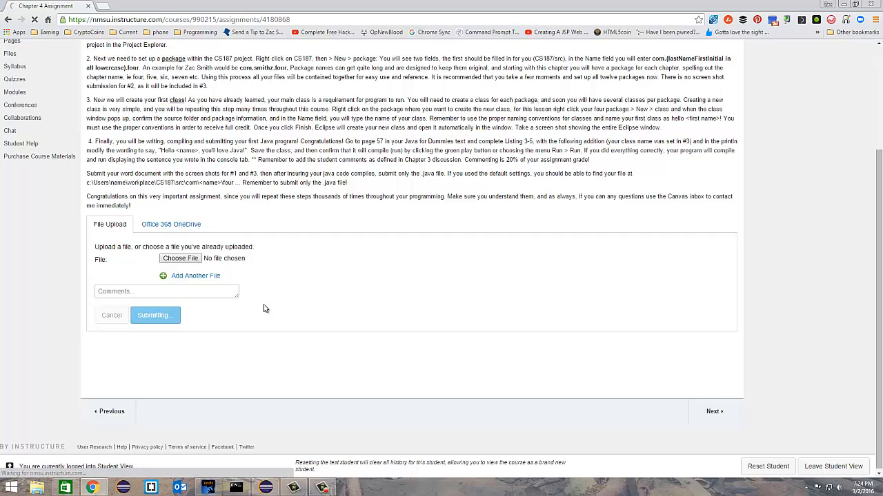
mouse_move(191, 269)
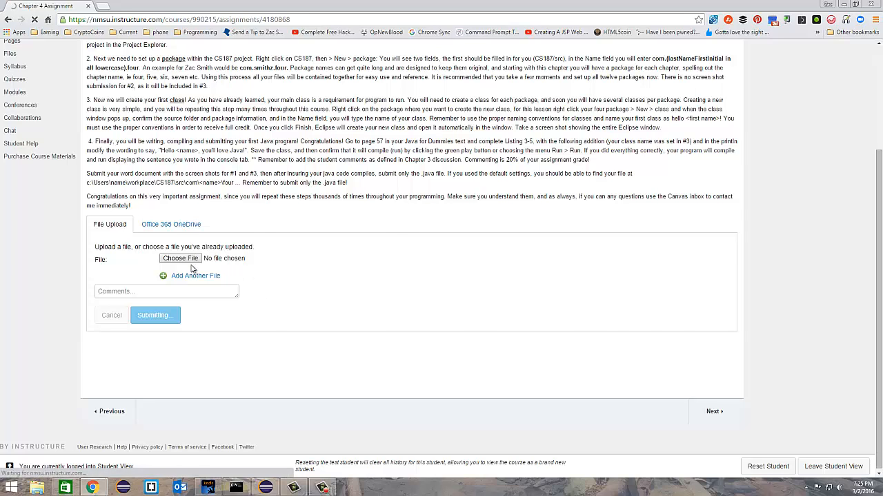
click(154, 315)
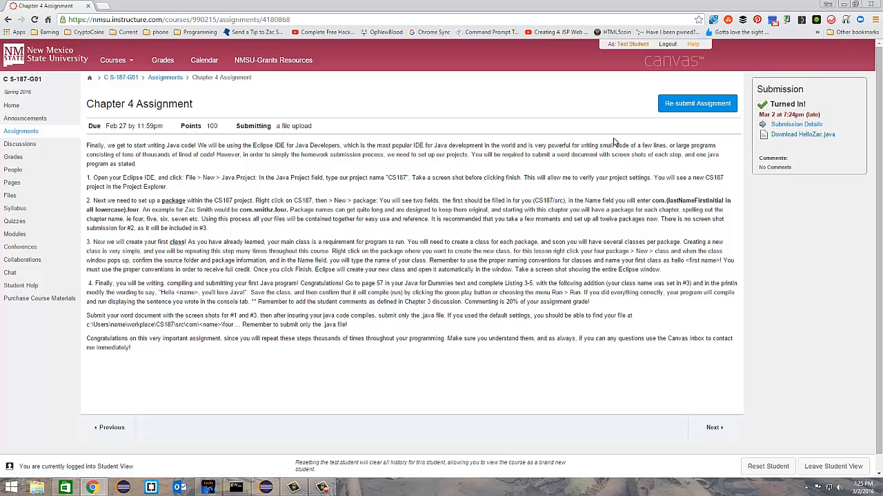
Step: Begin a resubmission, confirm the overdue warning and bring up the file picker
click(697, 103)
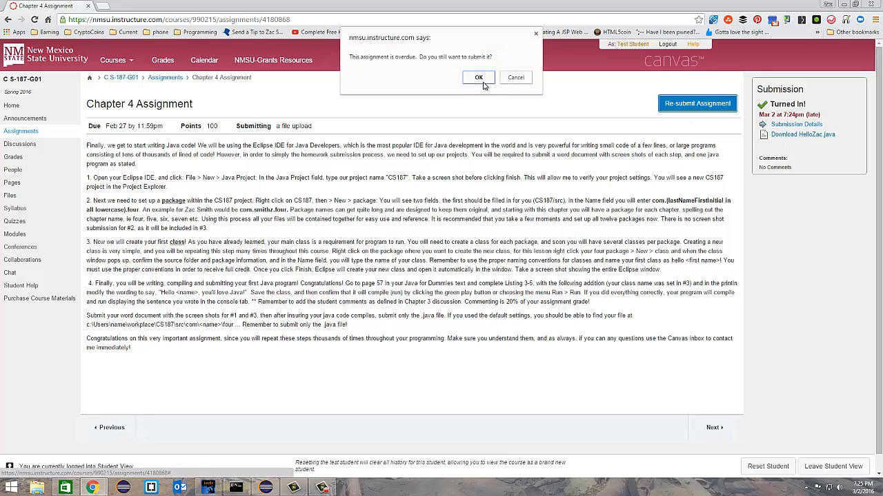
click(478, 77)
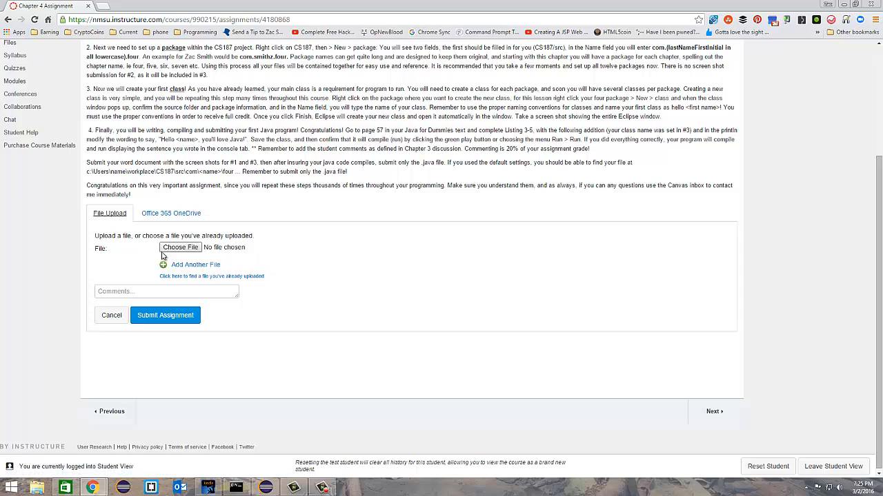
click(180, 247)
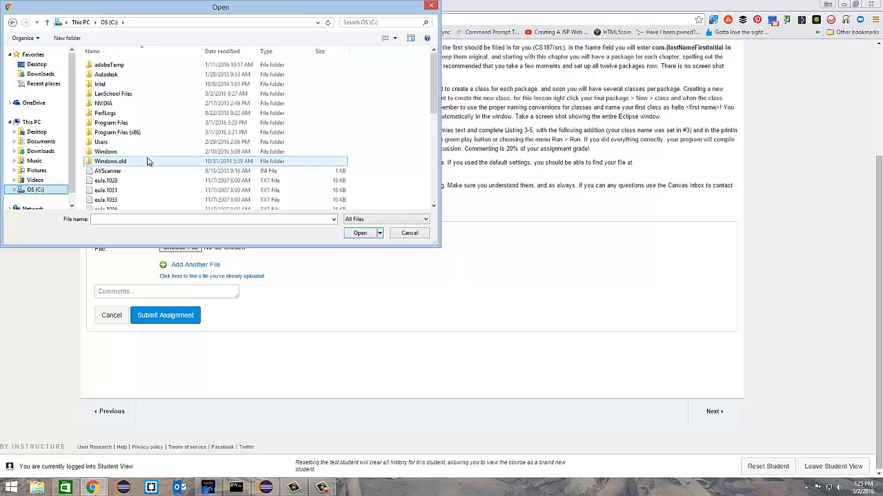
Step: Navigate C: > Users > home > workspace > CS187 > src down into the four package folder
double_click(101, 141)
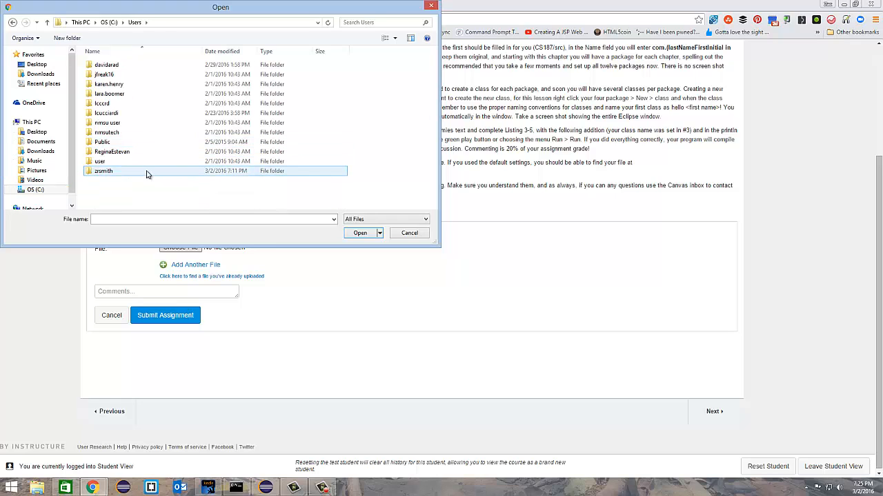
double_click(104, 171)
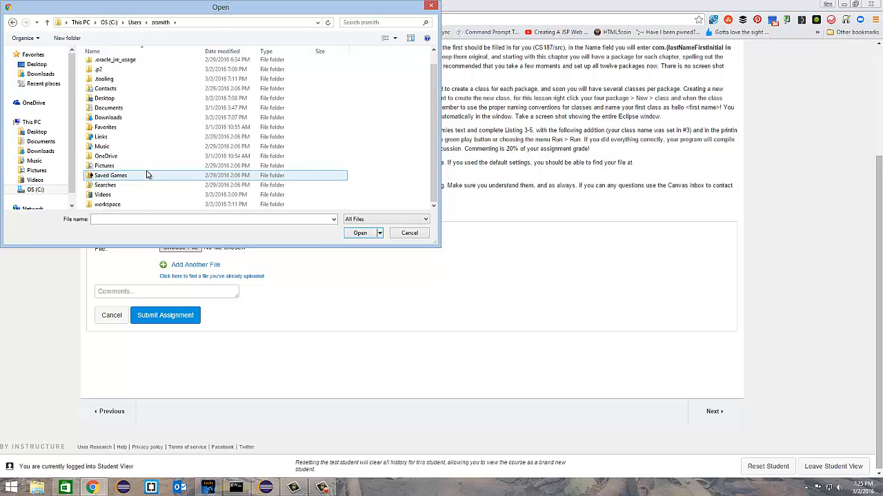
double_click(107, 204)
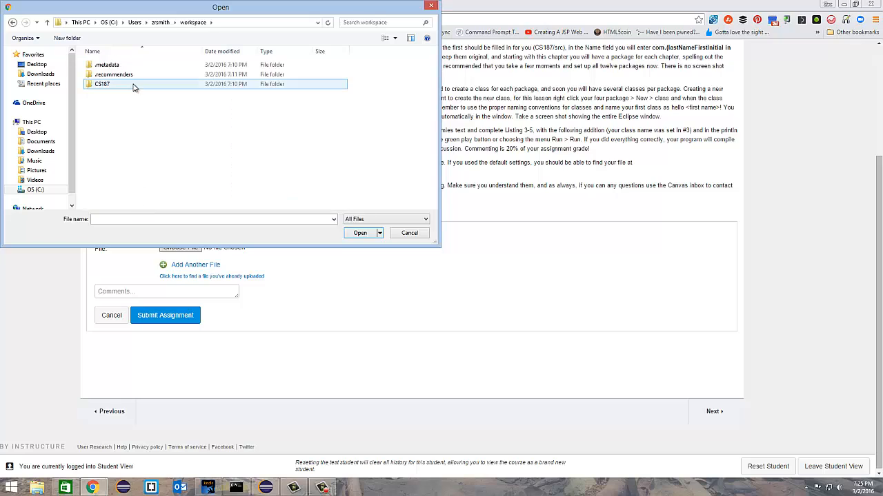
double_click(102, 85)
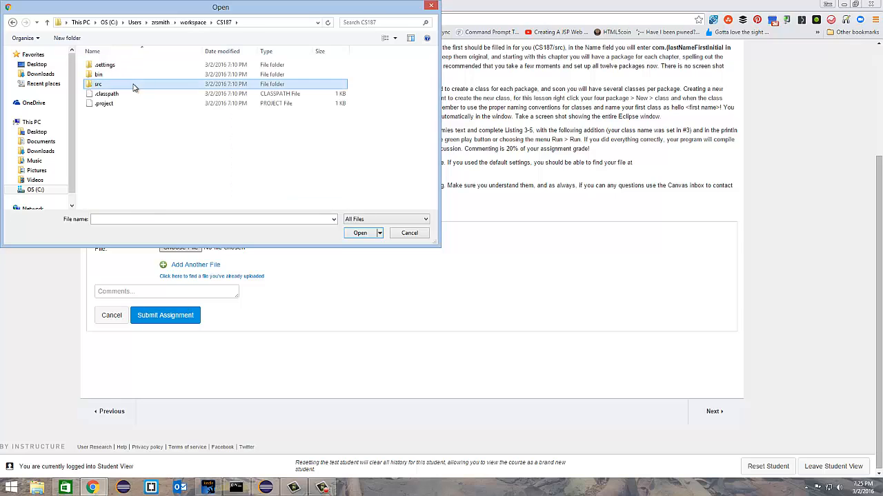
double_click(98, 84)
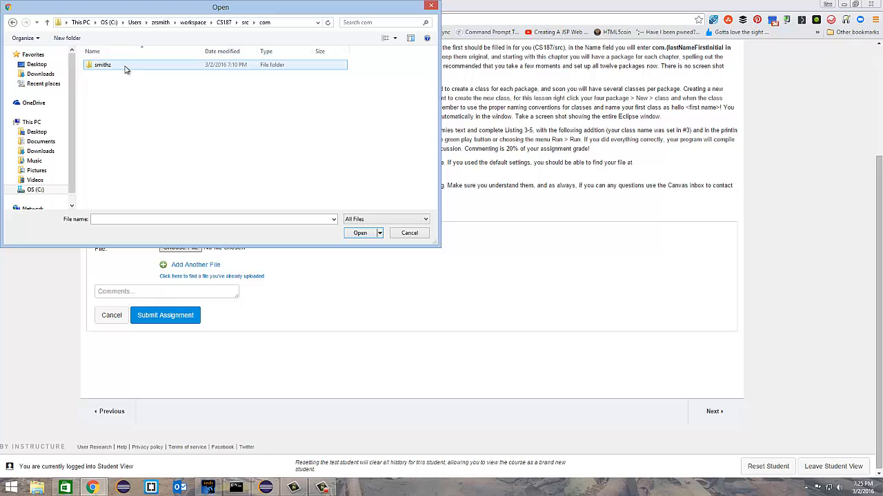
double_click(102, 65)
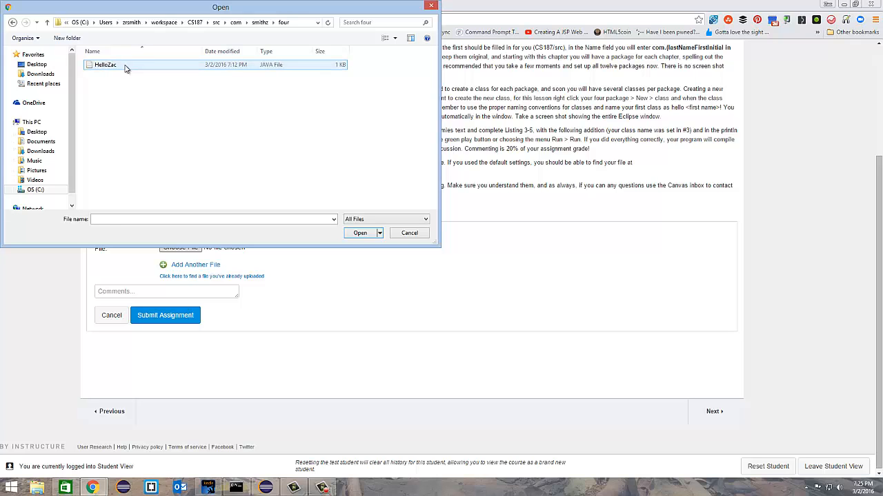
Step: Select HelloZac.java and attach it to the resubmission upload
click(105, 65)
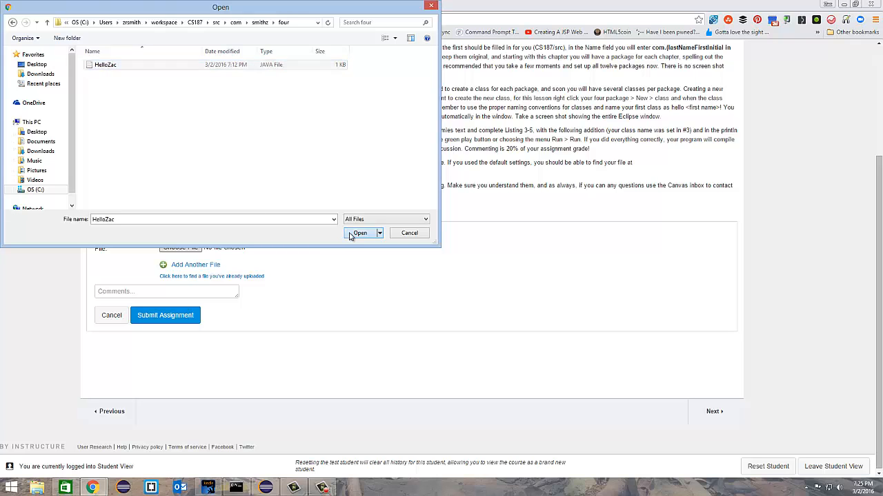
click(358, 231)
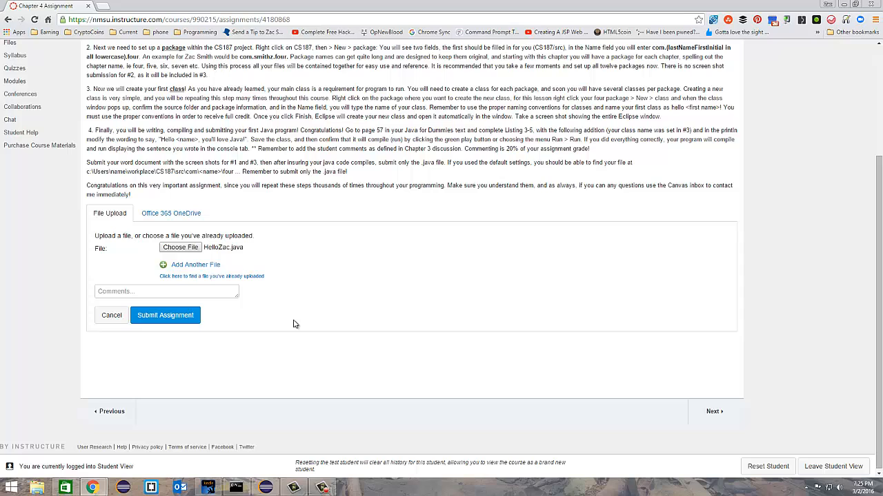